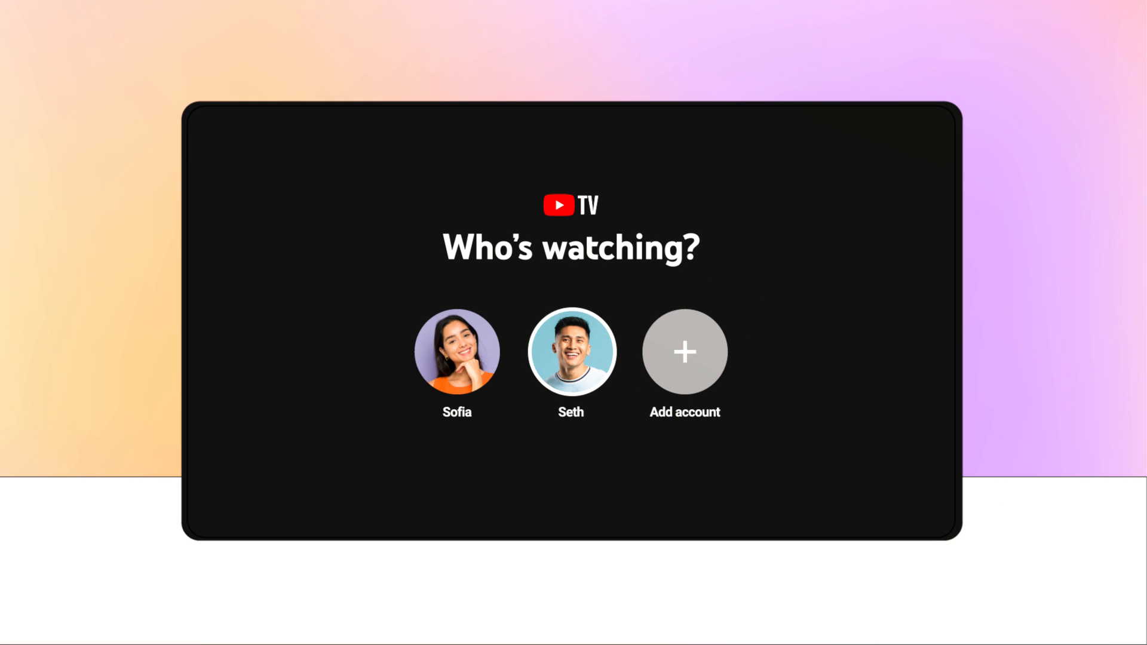
Choose a profile and reach Location settings showing San Francisco Area as home and playback area.
{"action": "left_click", "coordinate": [456, 351]}
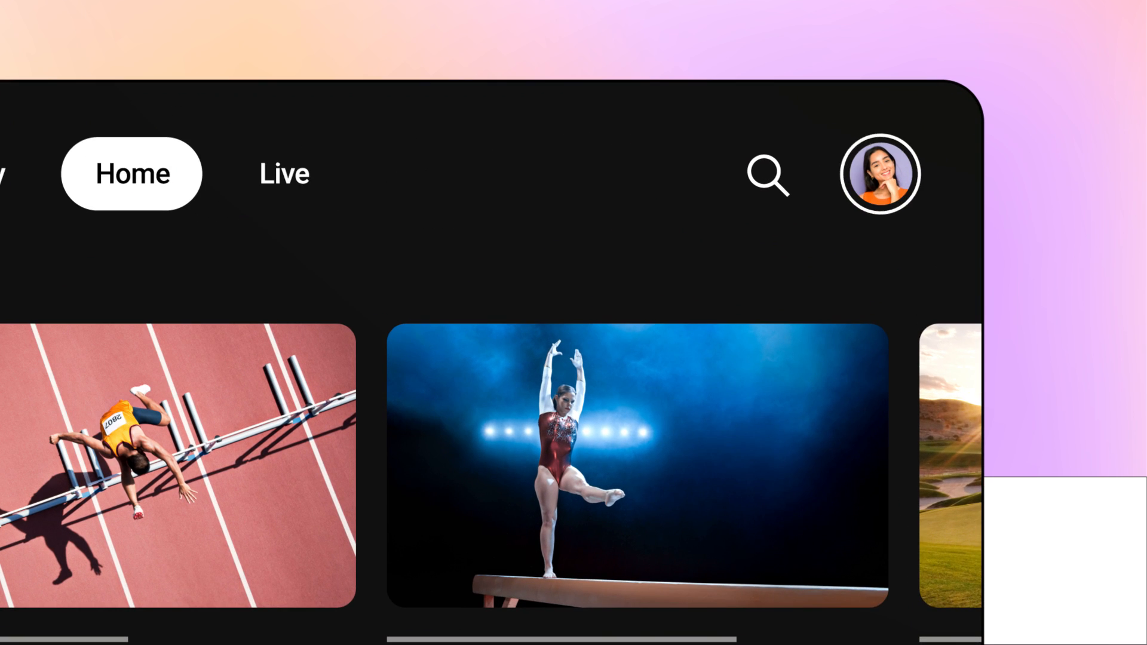
{"action": "left_click", "coordinate": [881, 175]}
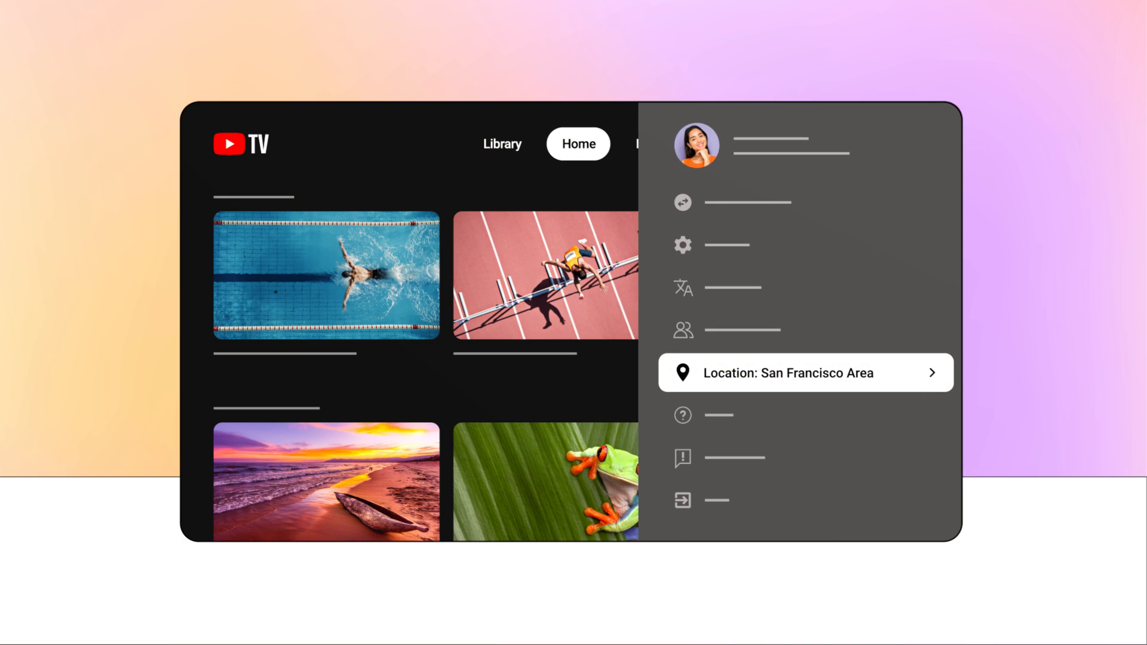
{"action": "left_click", "coordinate": [803, 372]}
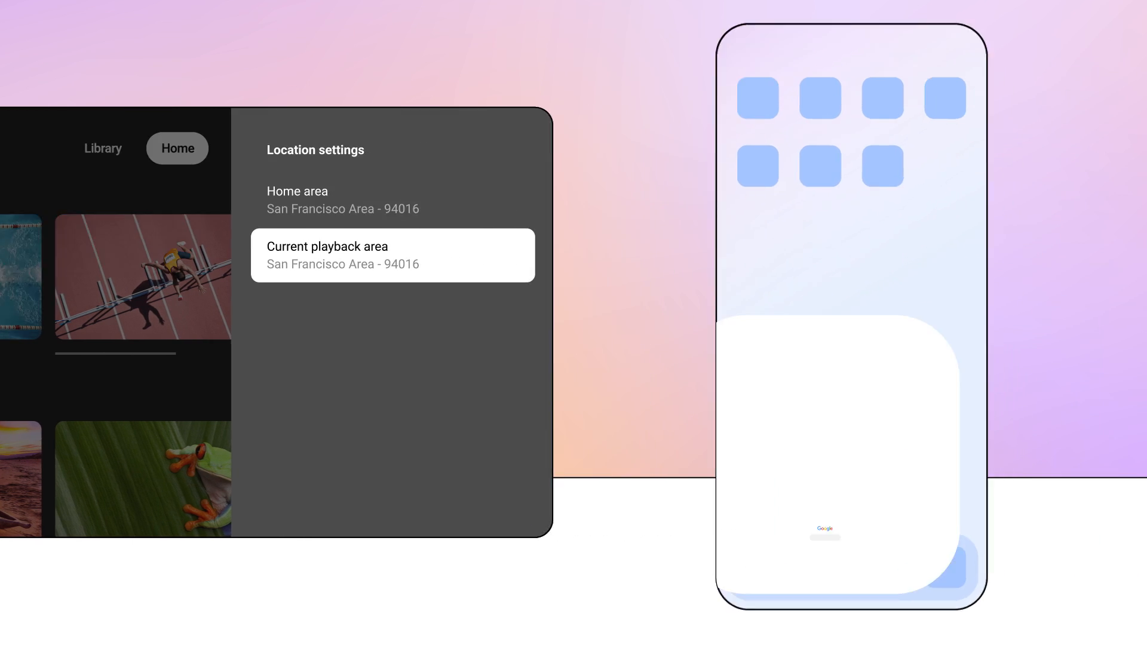
Visit tv.youtube.com/verify on the phone and proceed to verify the playback area San Francisco Area - 94016.
{"action": "type", "text": "tv.youtube.com/verif"}
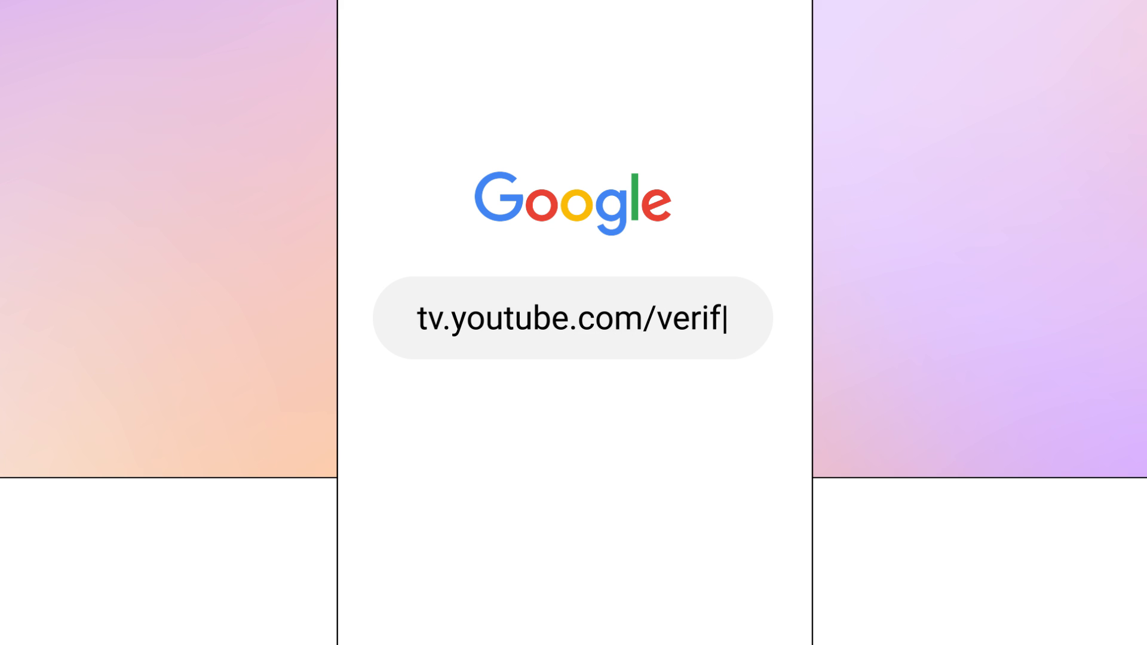
{"action": "key", "text": "Enter"}
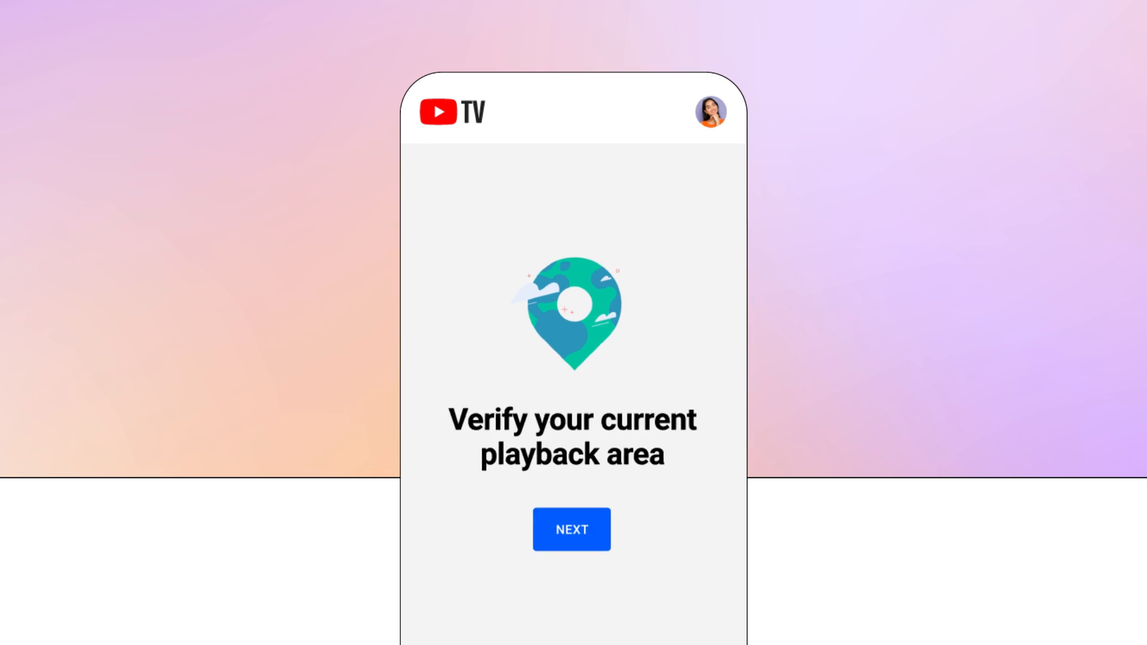
{"action": "left_click", "coordinate": [571, 529]}
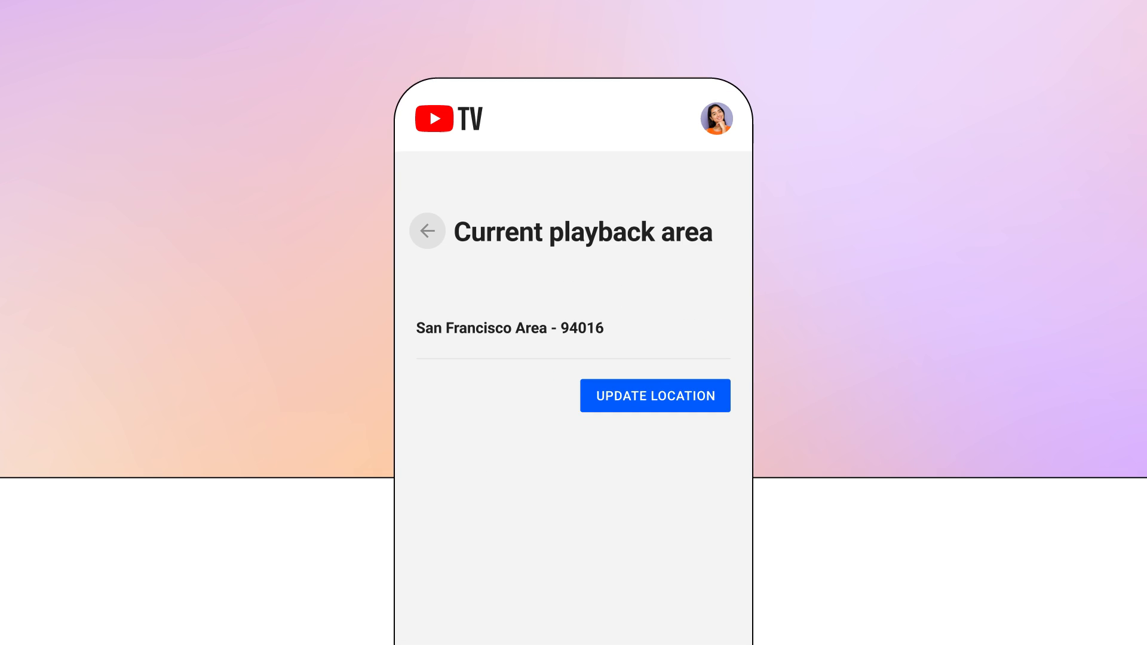
Update the playback area, then visit tv.youtube.com/settings to update the home area San Francisco Area - 94016.
{"action": "left_click", "coordinate": [654, 396]}
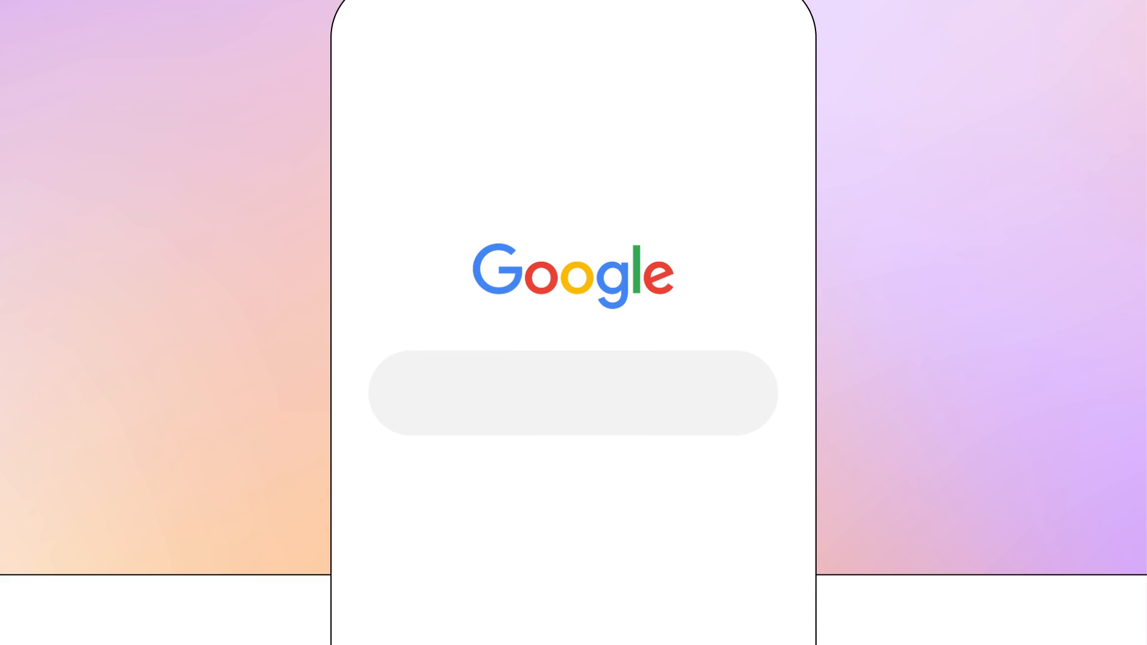
{"action": "type", "text": "tv.youtube.com/set"}
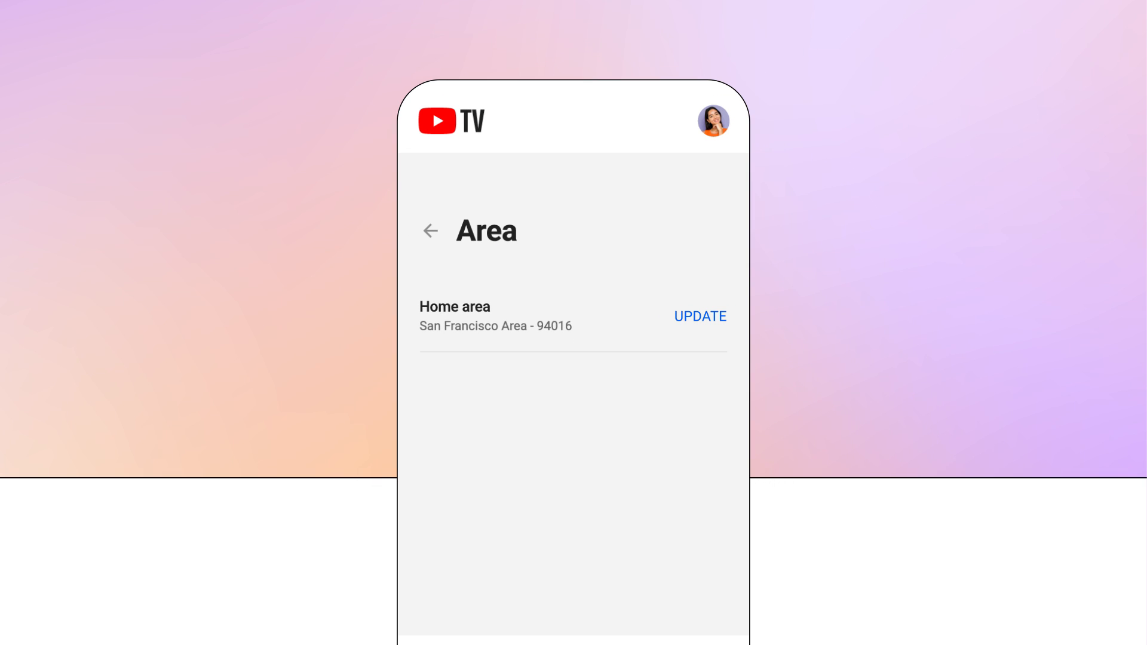
{"action": "left_click", "coordinate": [699, 316]}
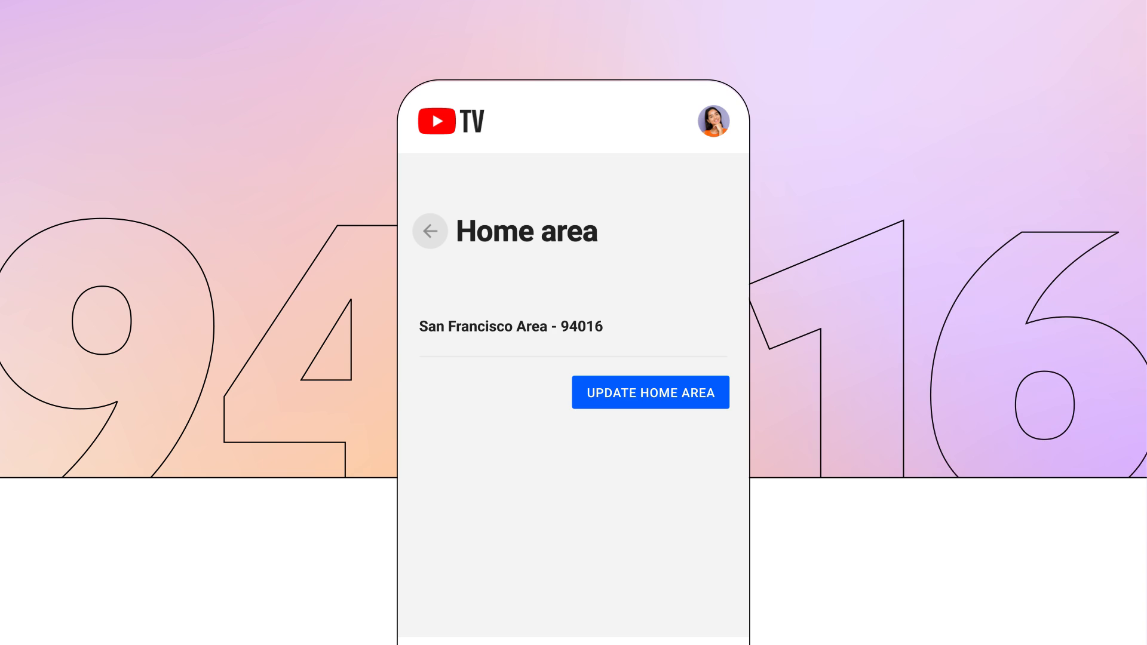